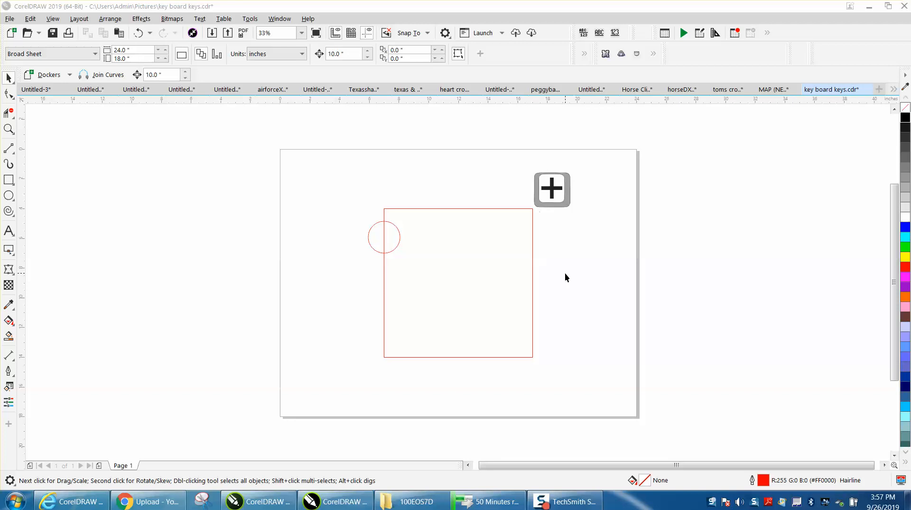
mouse_move(553, 238)
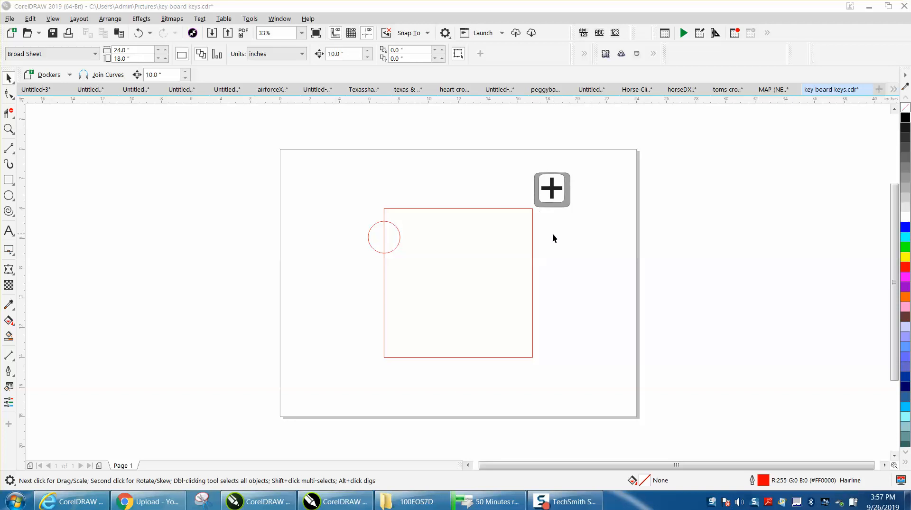
mouse_move(569, 187)
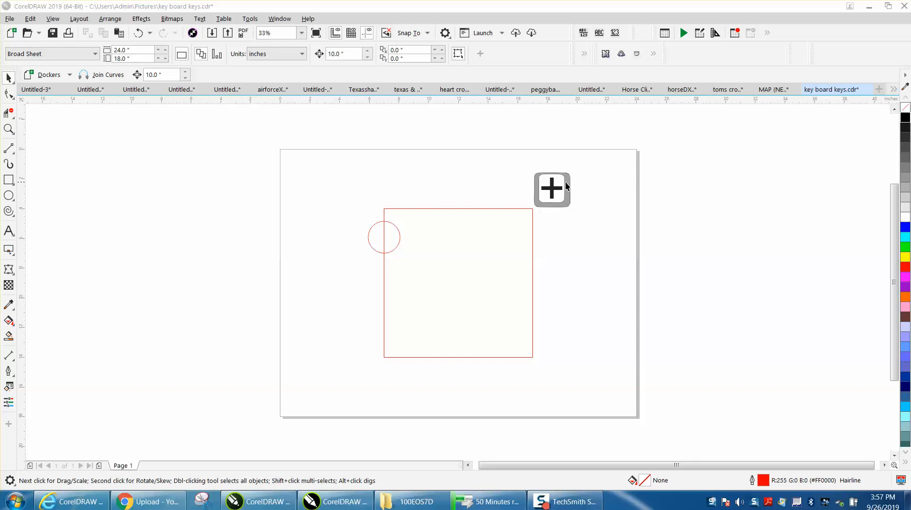
- Duplicate the corner circle onto the square's other corners
click(384, 236)
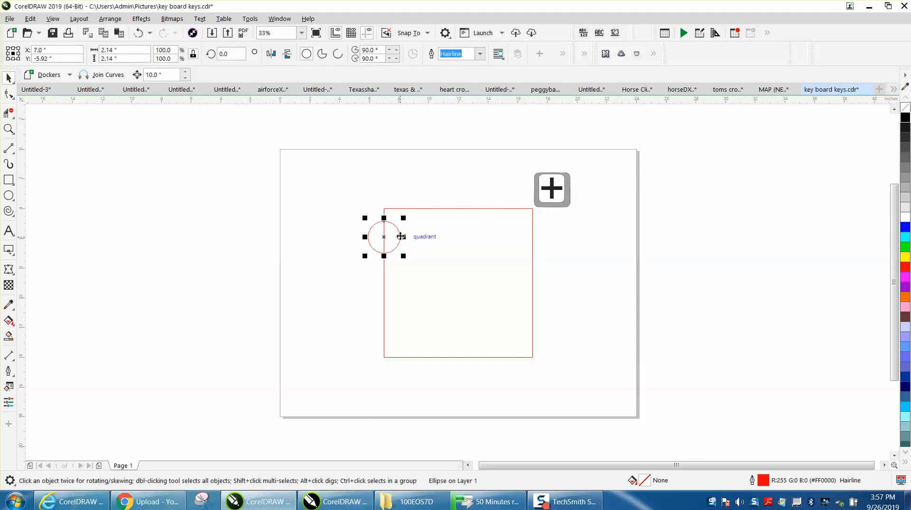
mouse_move(372, 173)
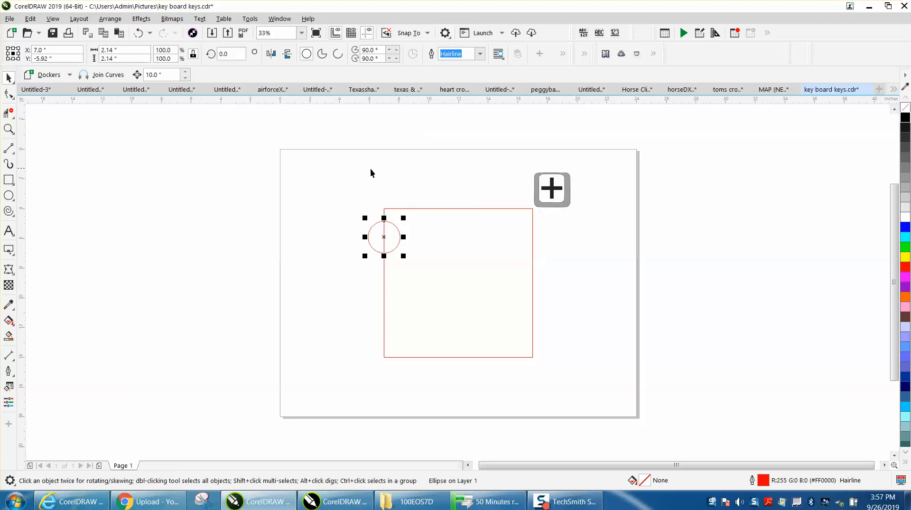
mouse_move(432, 179)
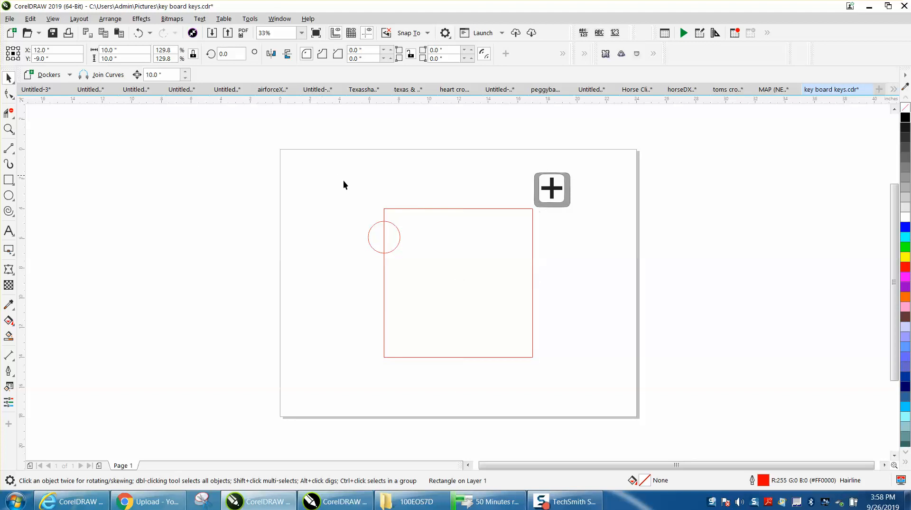
click(383, 236)
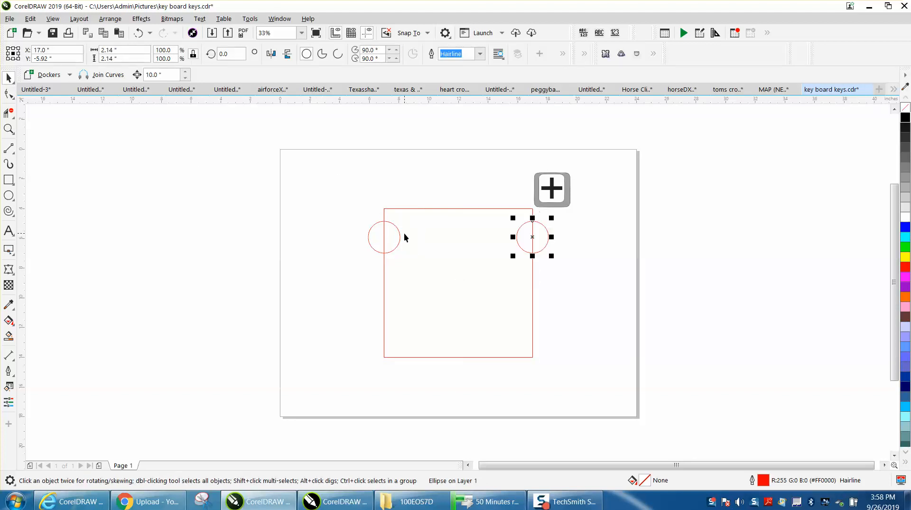
mouse_move(397, 233)
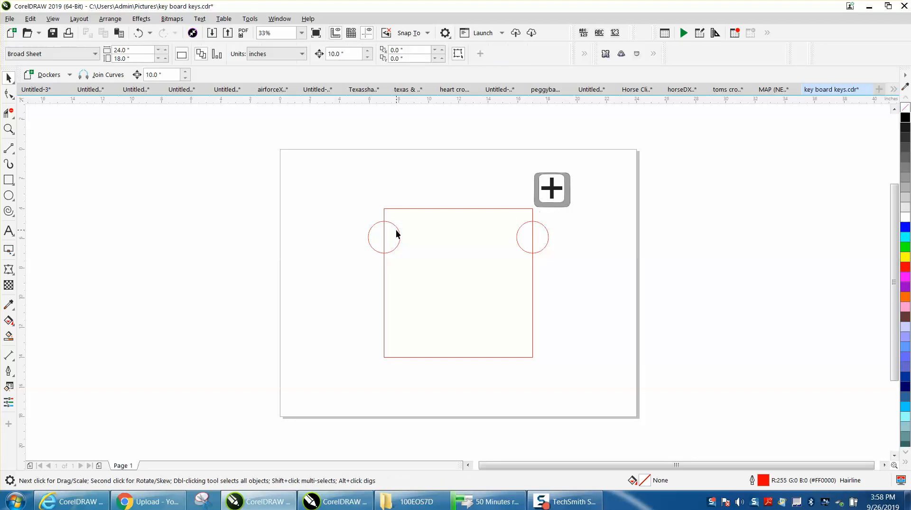
click(532, 236)
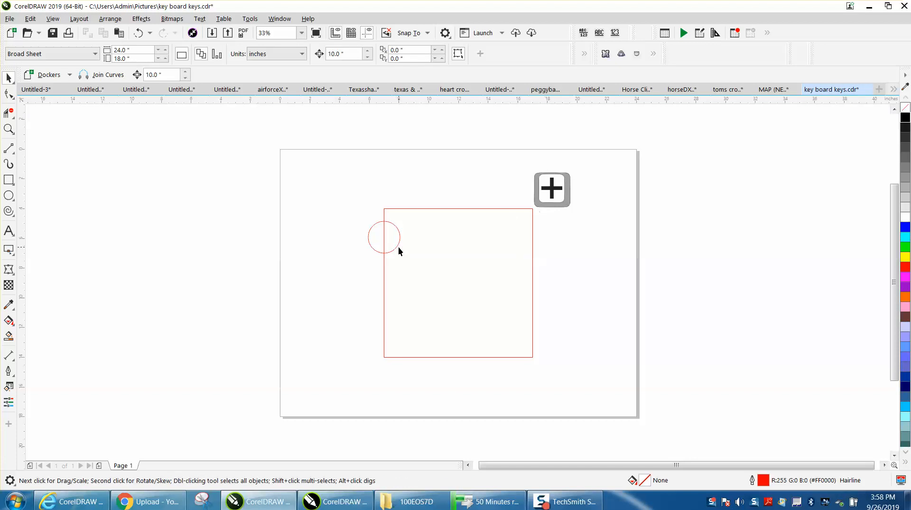
click(383, 236)
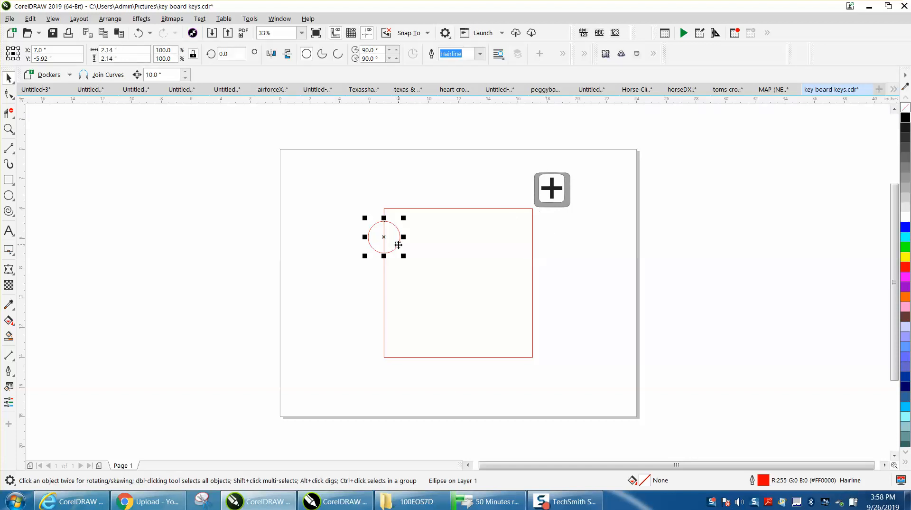
mouse_move(398, 247)
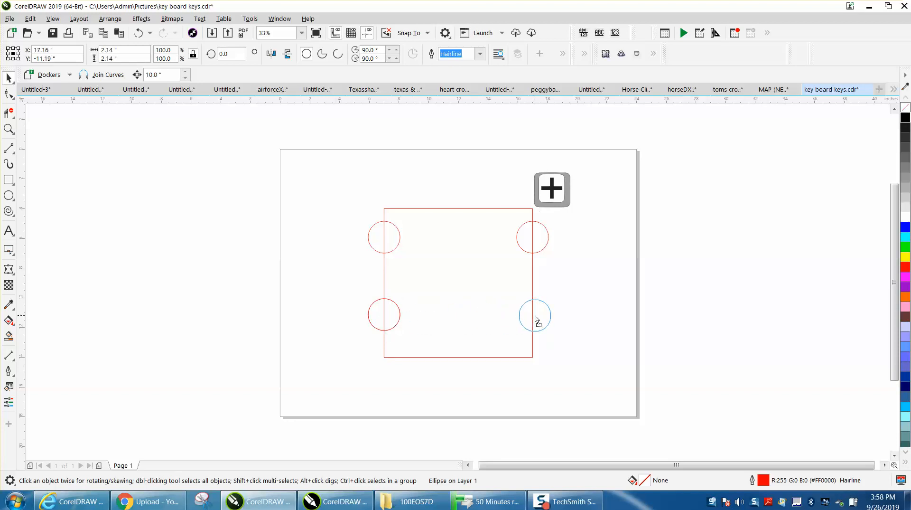
click(534, 313)
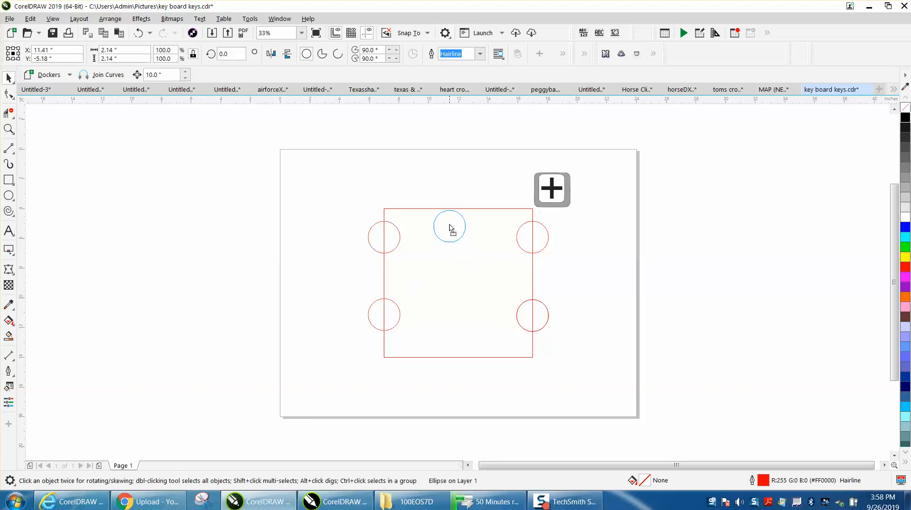
- Add smaller circle copies inside the square and a circle on its top edge
click(450, 235)
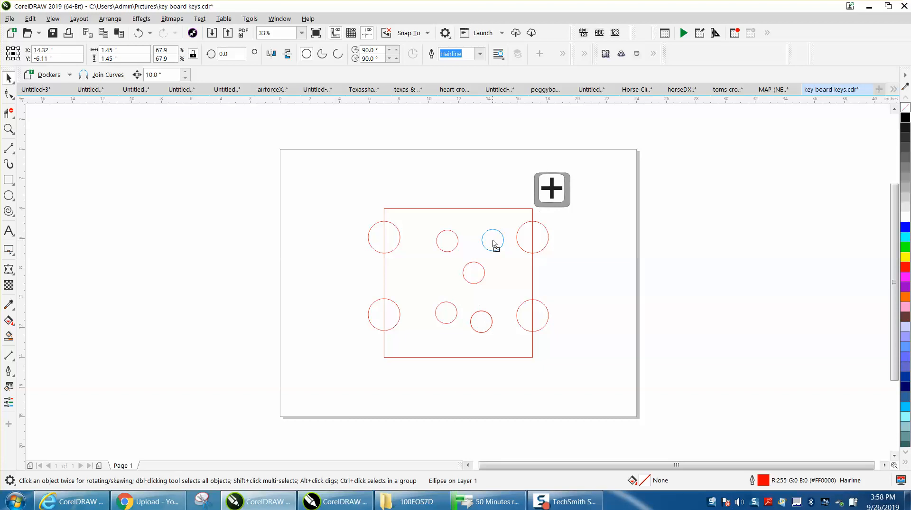
click(531, 236)
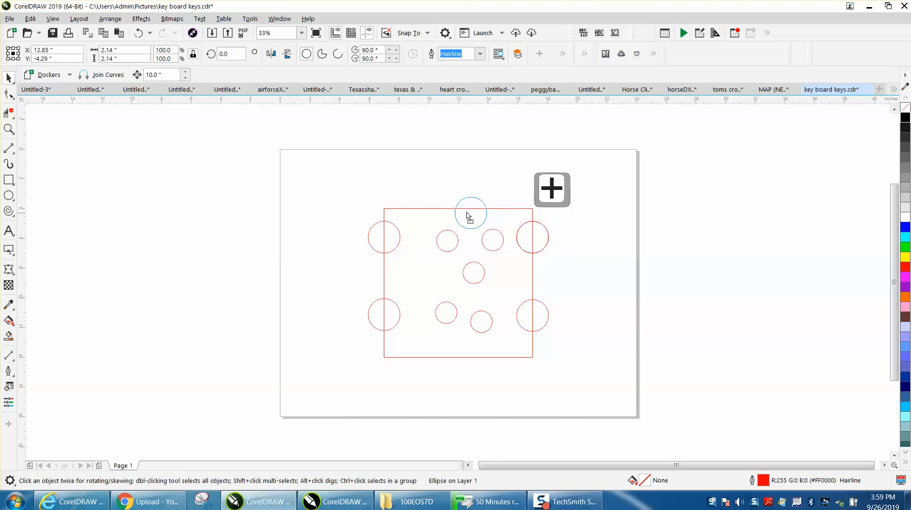
click(471, 213)
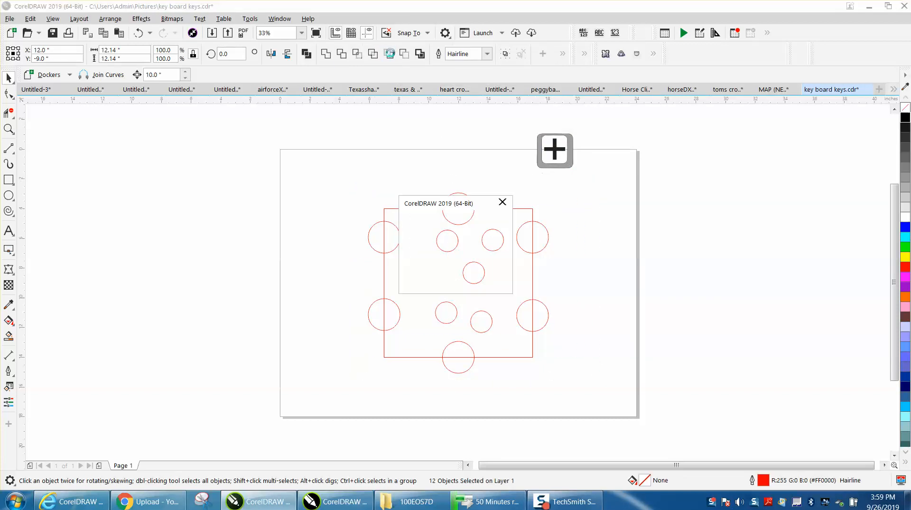
- Dismiss the popup and cut the circles from the square with Back Minus Front
click(502, 202)
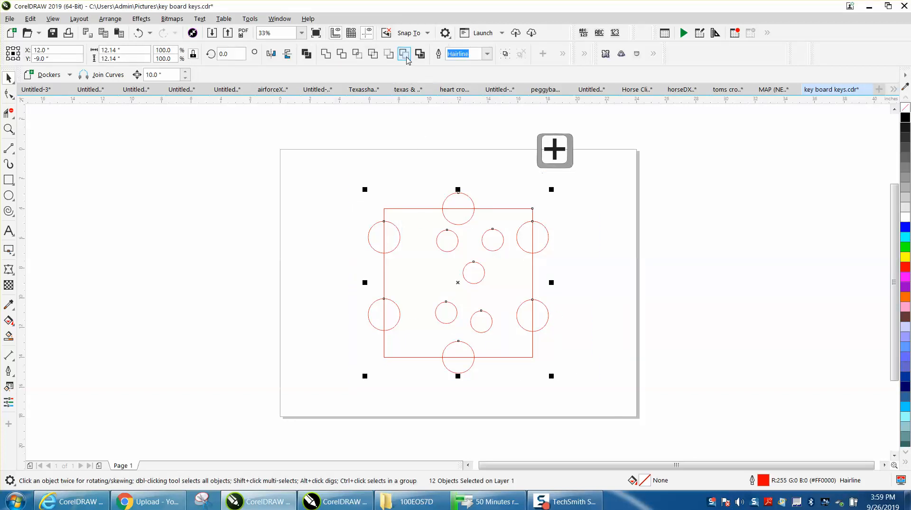
click(403, 53)
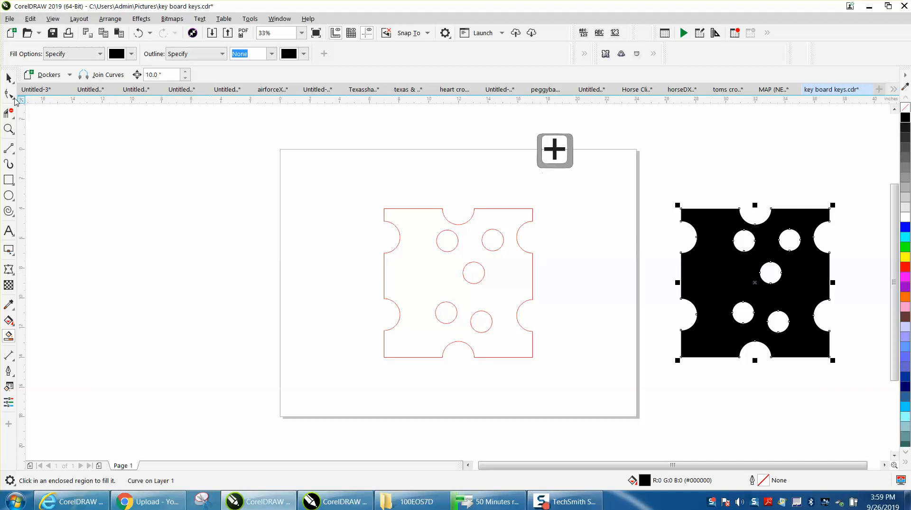
- Fill the cut-out tile black and repeat it into a three-by-two grid
click(457, 282)
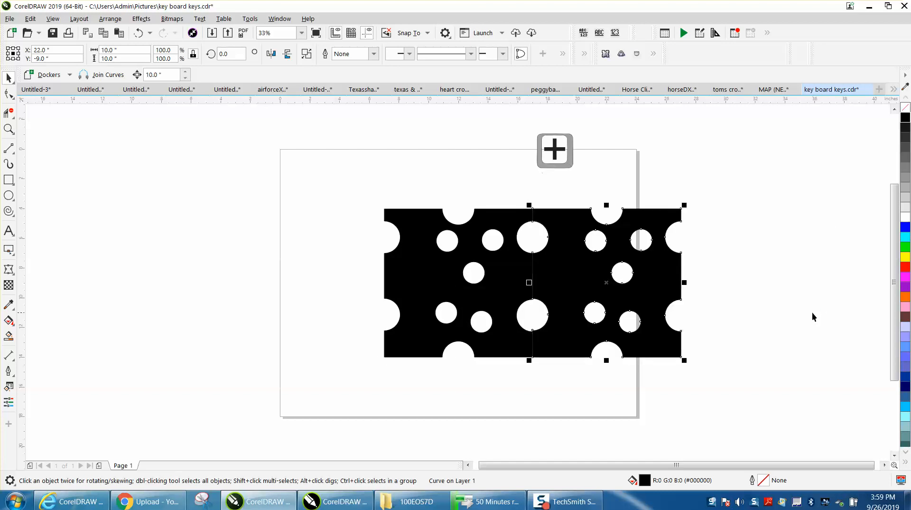
scroll(down, 3)
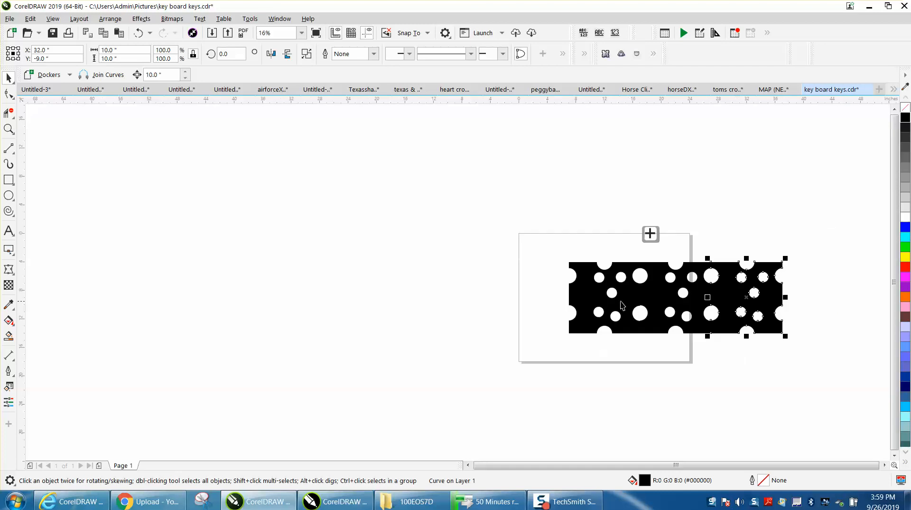
mouse_move(723, 284)
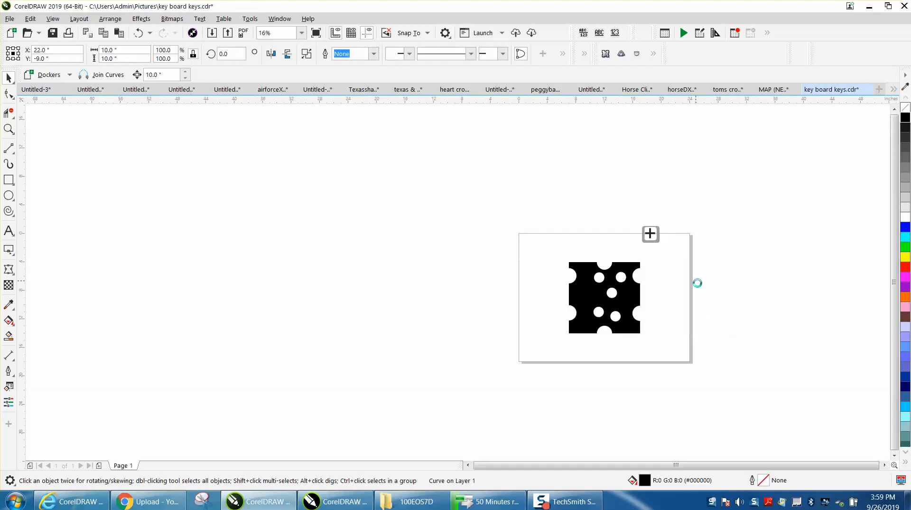
click(604, 297)
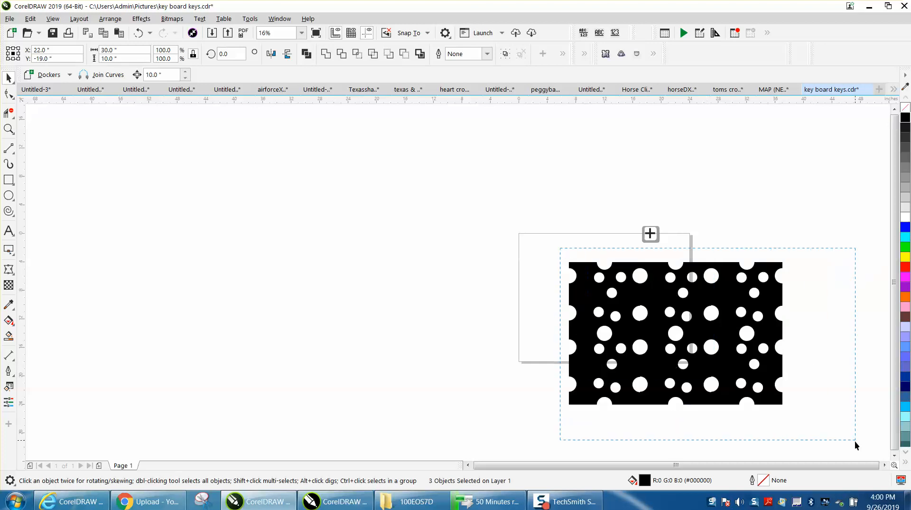
- Select the whole tile block and place it left of the page
click(110, 19)
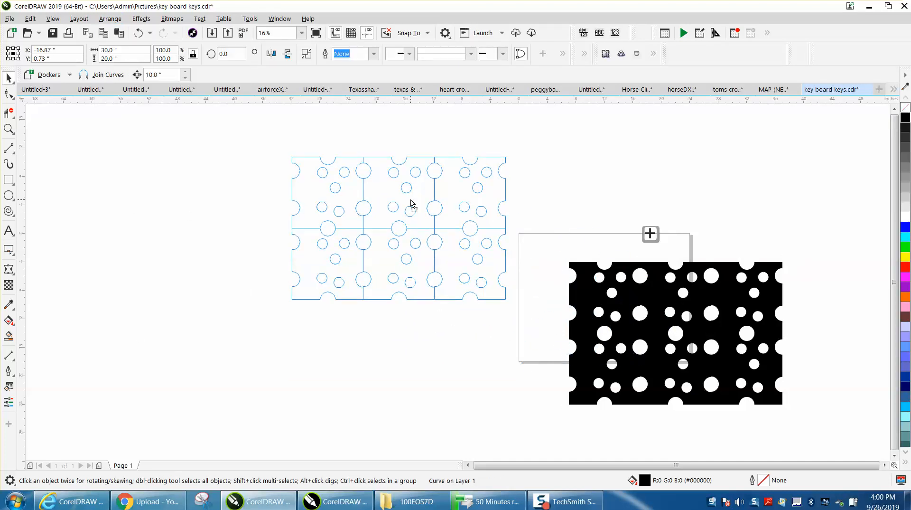
click(8, 129)
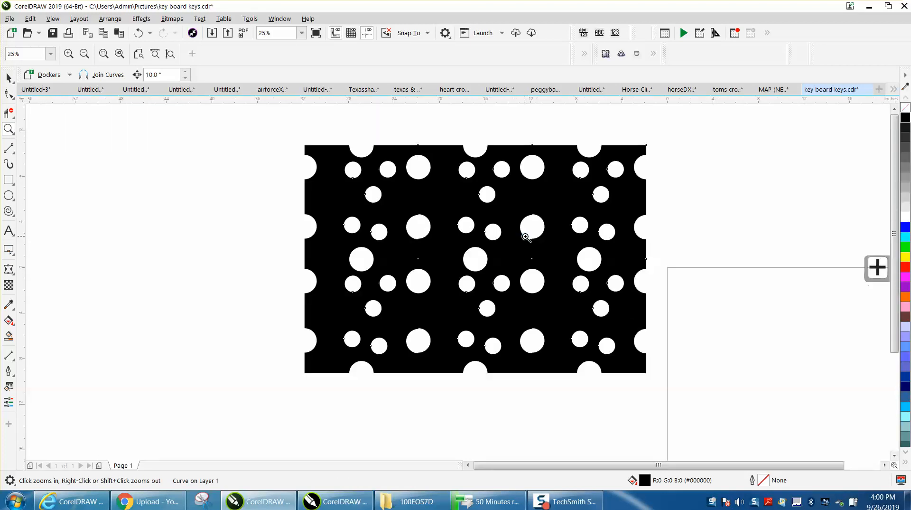
mouse_move(511, 213)
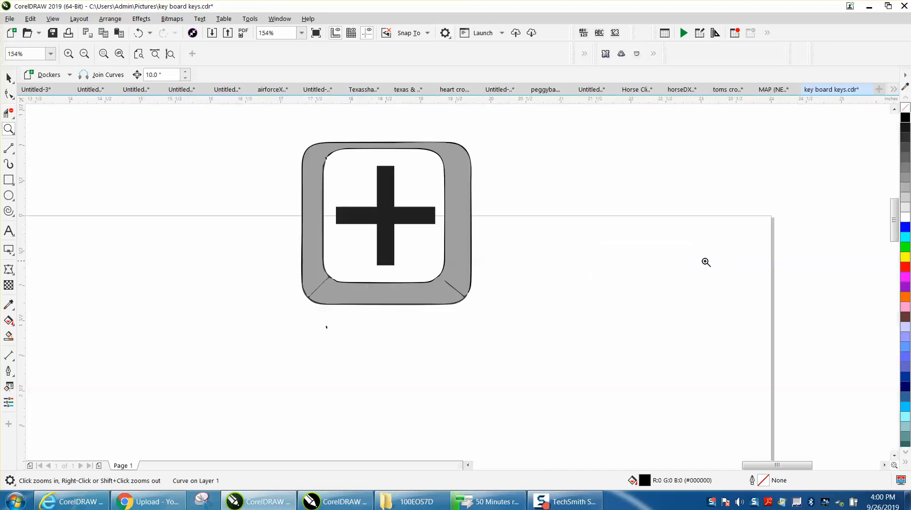
mouse_move(434, 237)
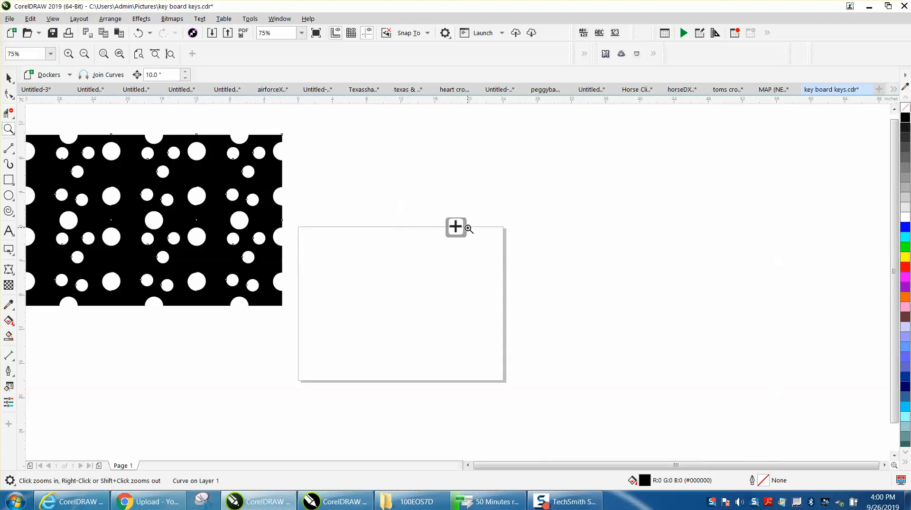
- Move the plus-key icons off the page, leaving it blank beside the pattern
click(153, 220)
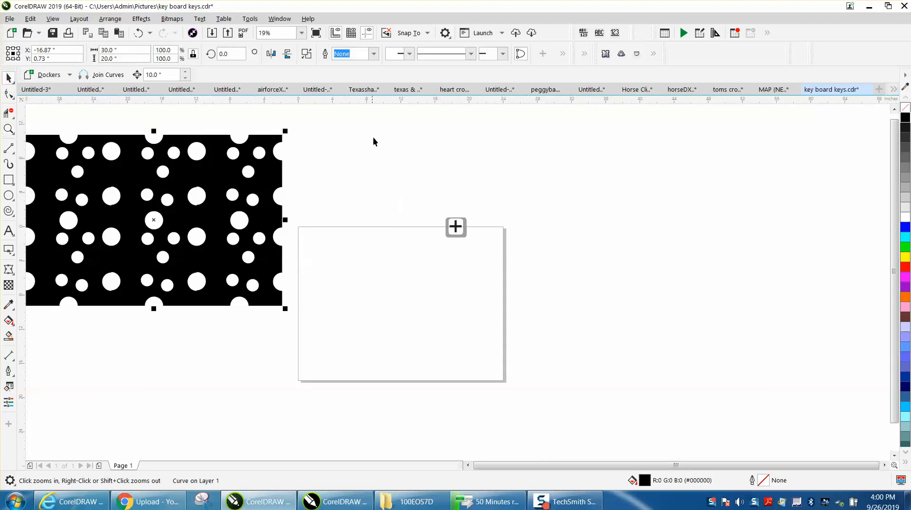
click(456, 227)
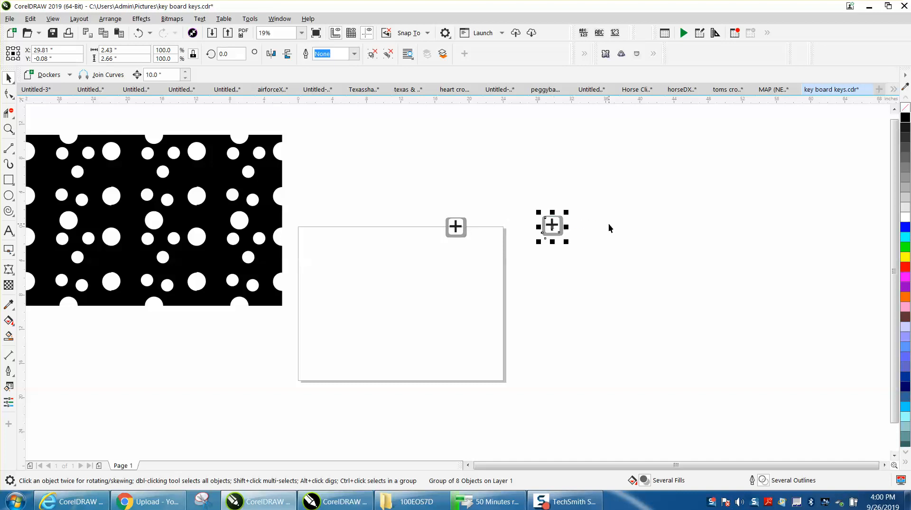
mouse_move(551, 225)
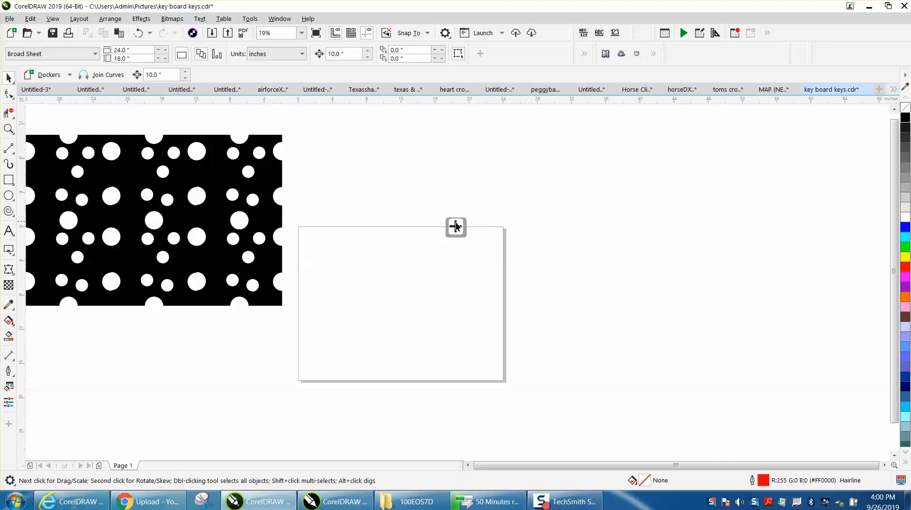
click(455, 229)
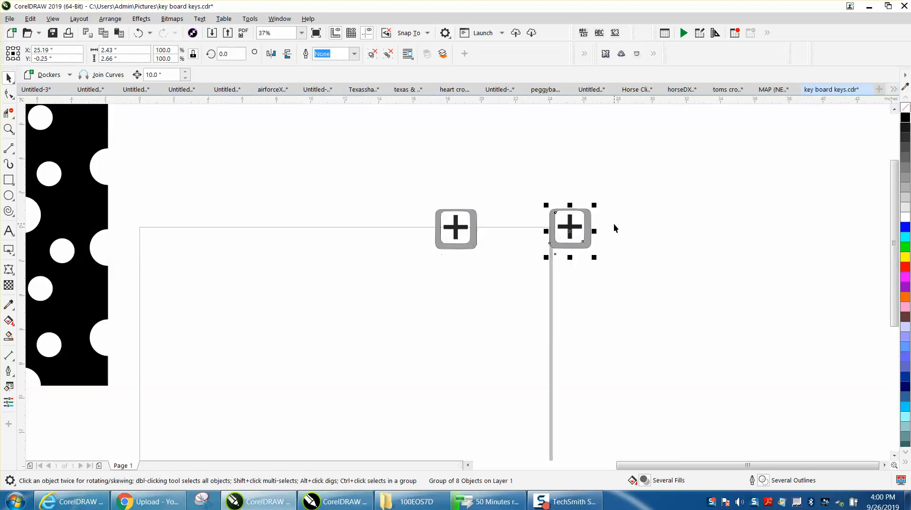
scroll(down, 3)
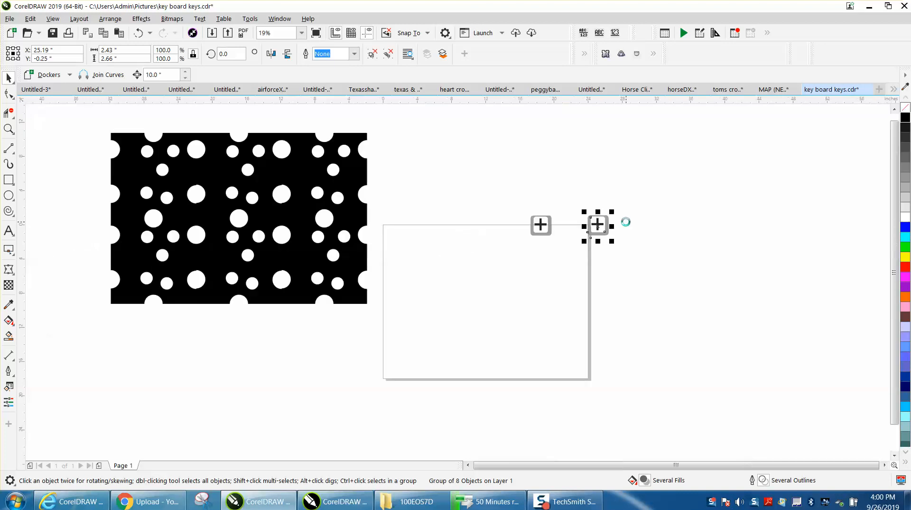
mouse_move(513, 218)
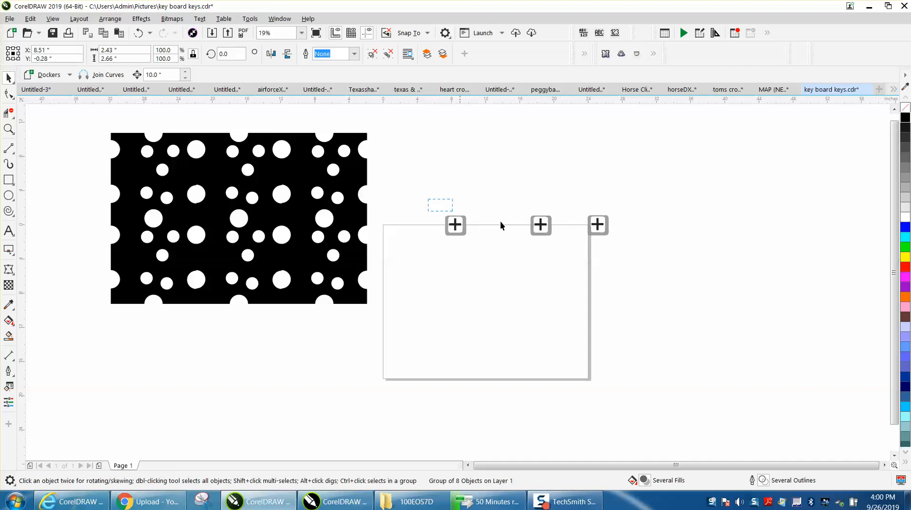
click(46, 166)
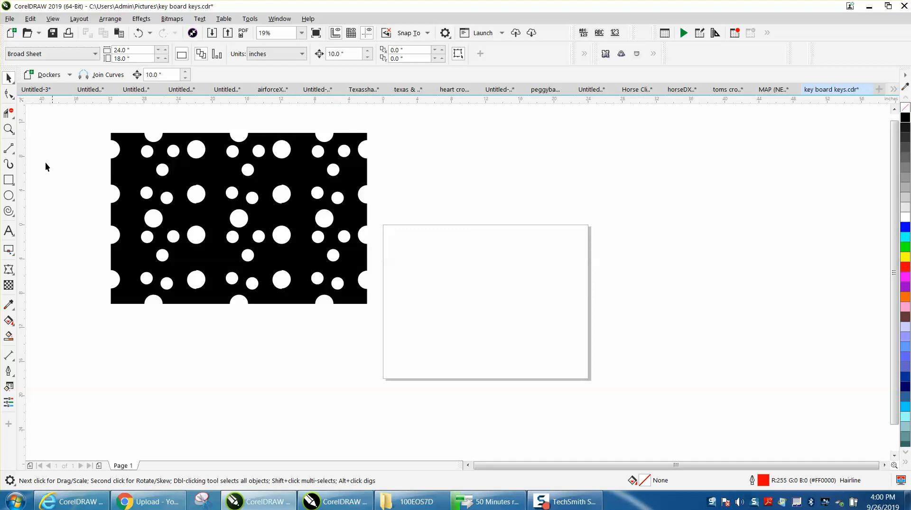